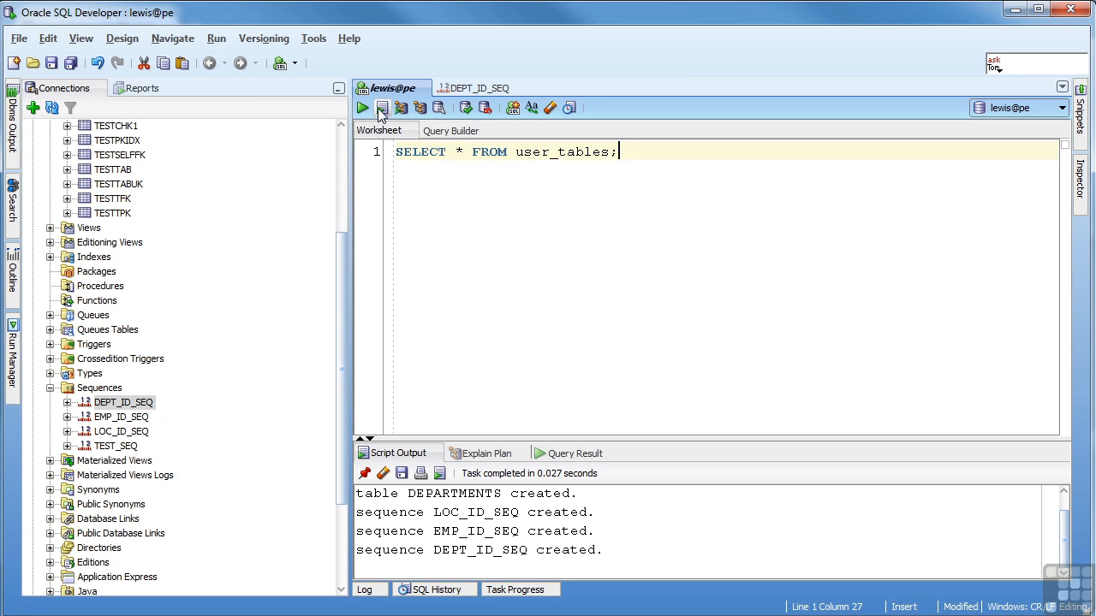
Run SELECT * FROM user_tables, returning 11 tables including LOCATIONS and DEPARTMENTS
{"action": "left_click", "coordinate": [363, 107]}
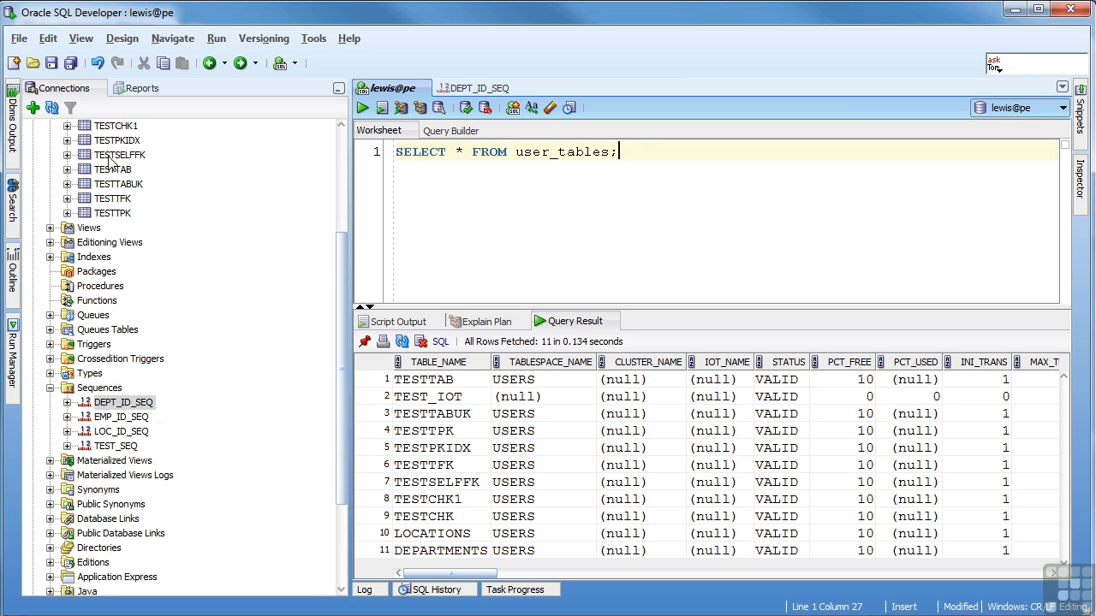
{"action": "mouse_move", "coordinate": [551, 427]}
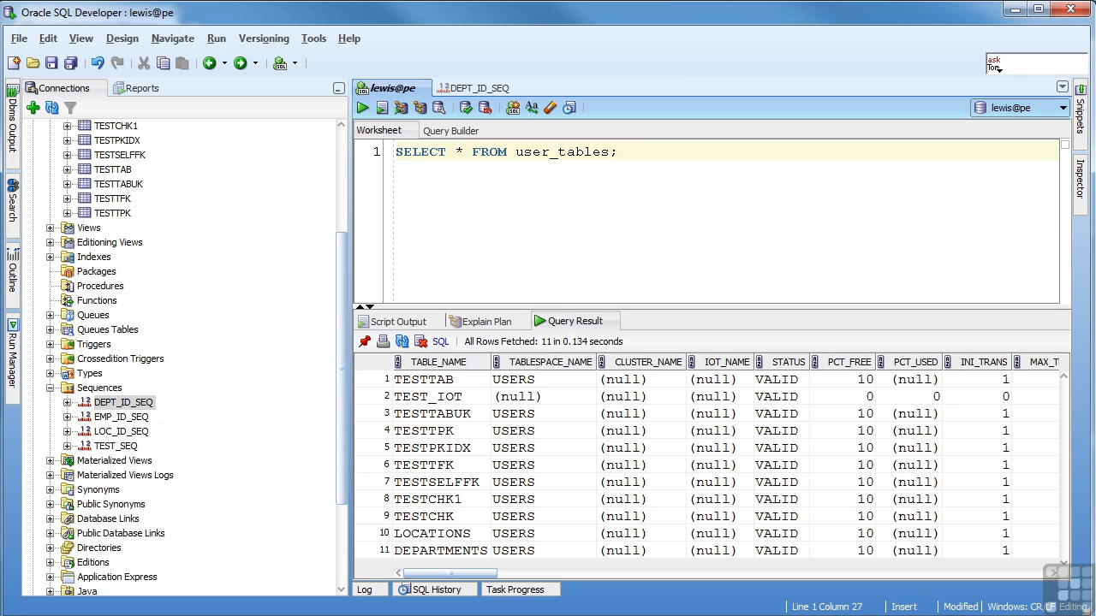
{"action": "mouse_move", "coordinate": [414, 417]}
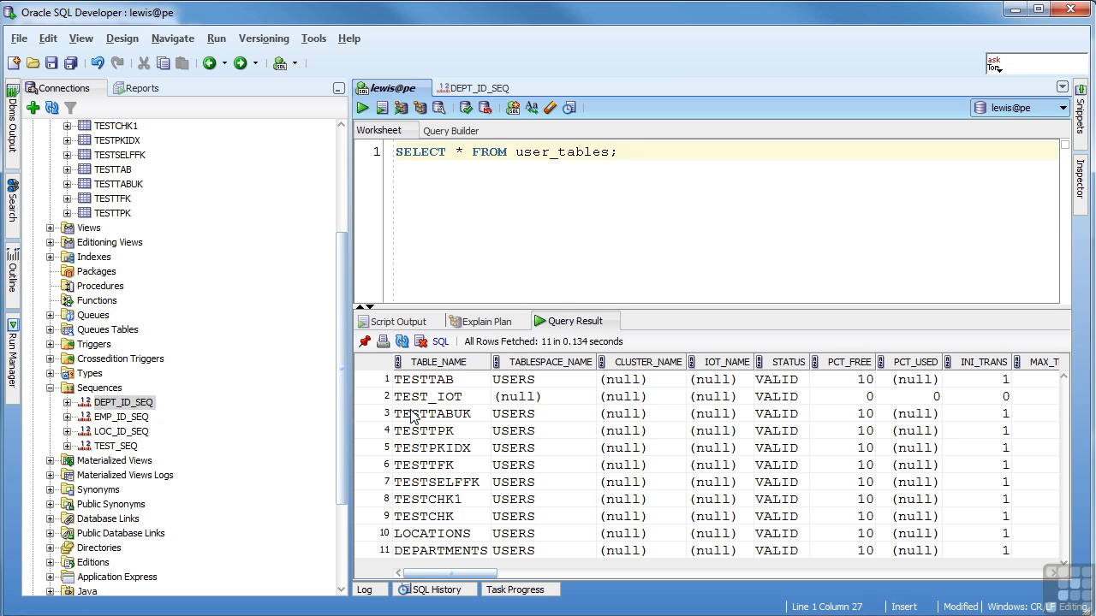
{"action": "mouse_move", "coordinate": [703, 442]}
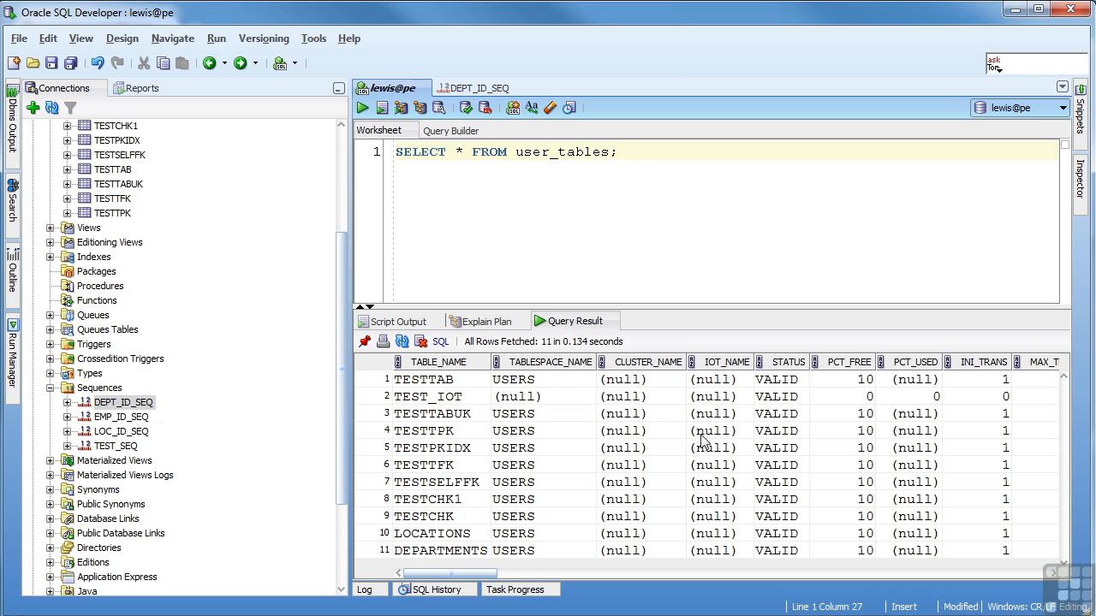
{"action": "mouse_move", "coordinate": [588, 411]}
{"action": "type", "text": "table_name, status, tablespace_name"}
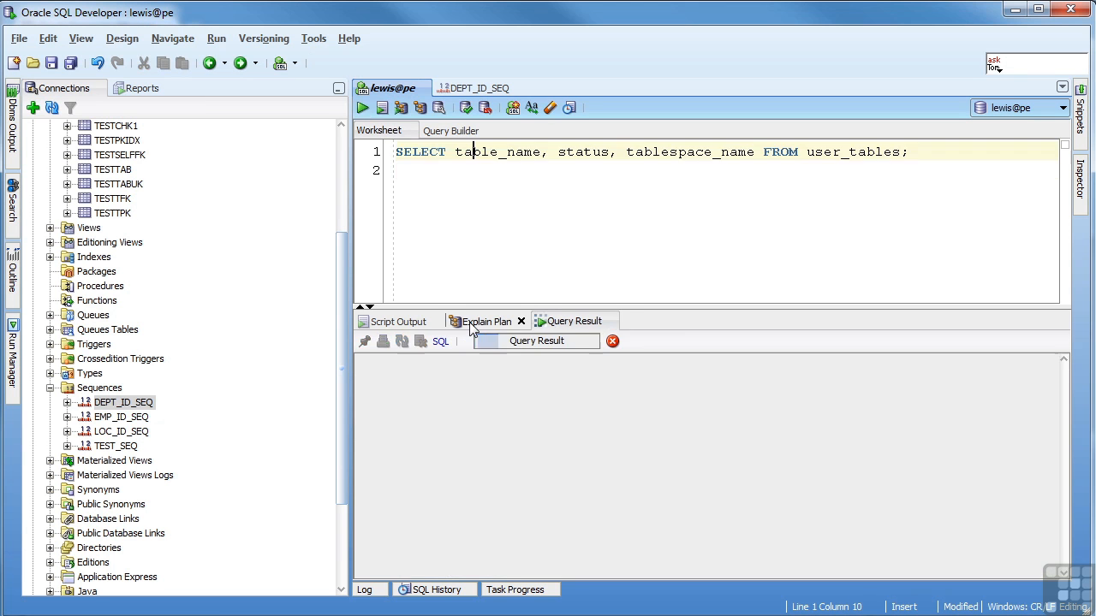
Run SELECT table_name, column_name FROM user_tab_columns; in SQL Plus, returning 51 rows
{"action": "left_click", "coordinate": [362, 107]}
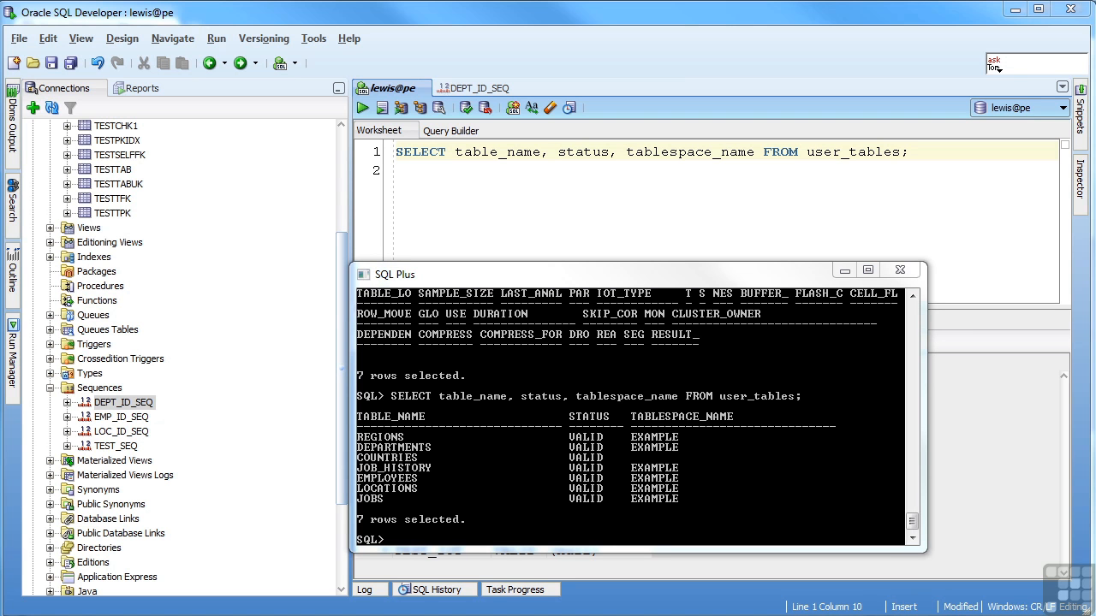
{"action": "mouse_move", "coordinate": [909, 564]}
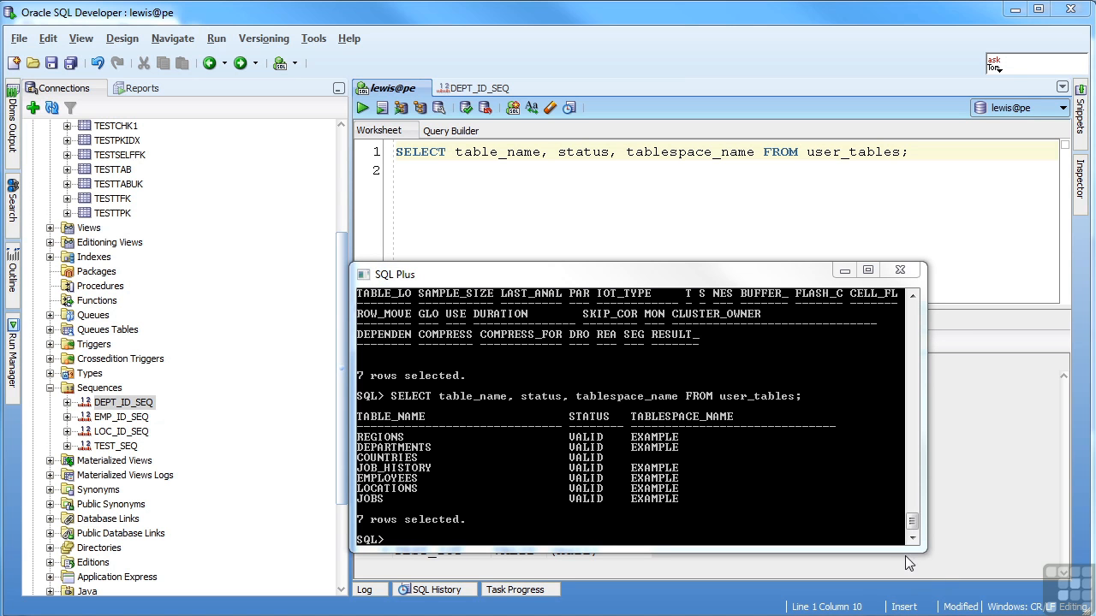
{"action": "type", "text": "SELECT table_name, column_name FROM user_tab_columns;"}
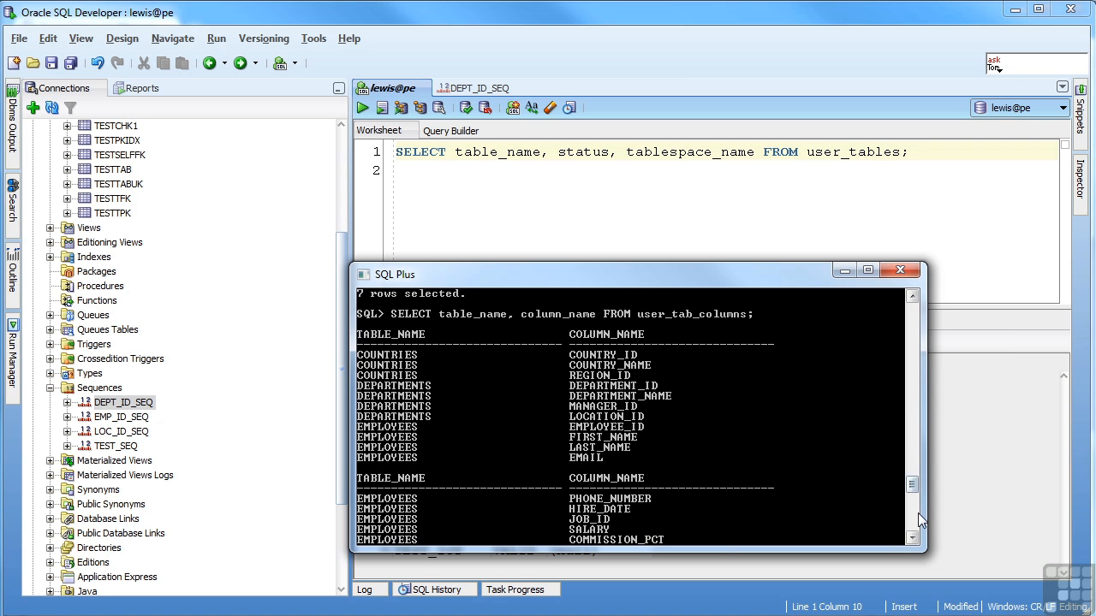
{"action": "scroll", "scroll_direction": "down", "scroll_amount": 3}
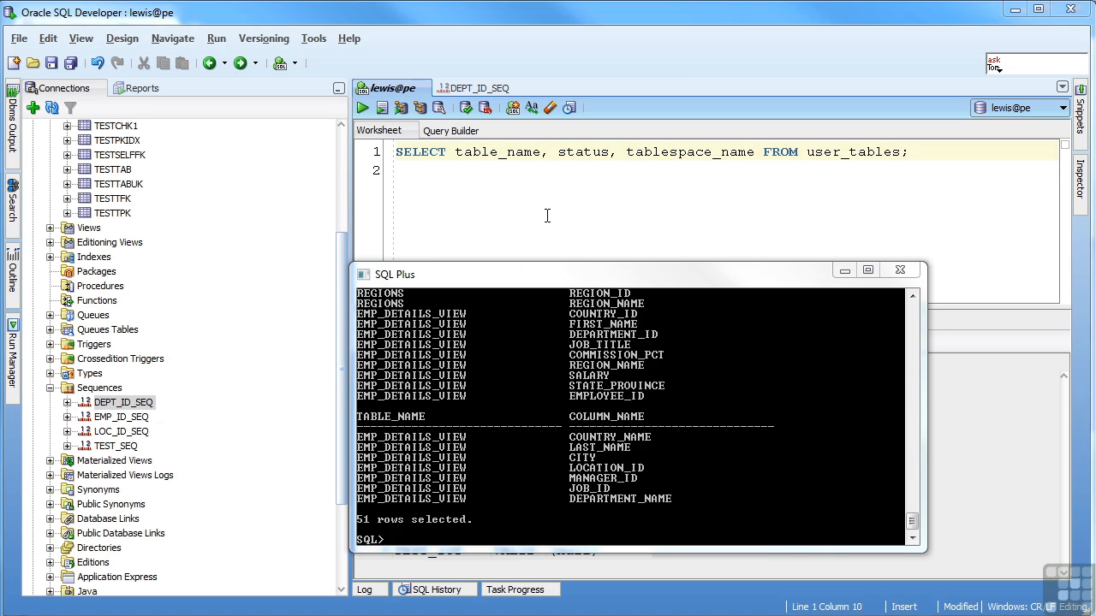
Query user_tab_columns ordered by column_name, then extend ORDER BY with table_name
{"action": "left_click", "coordinate": [362, 107]}
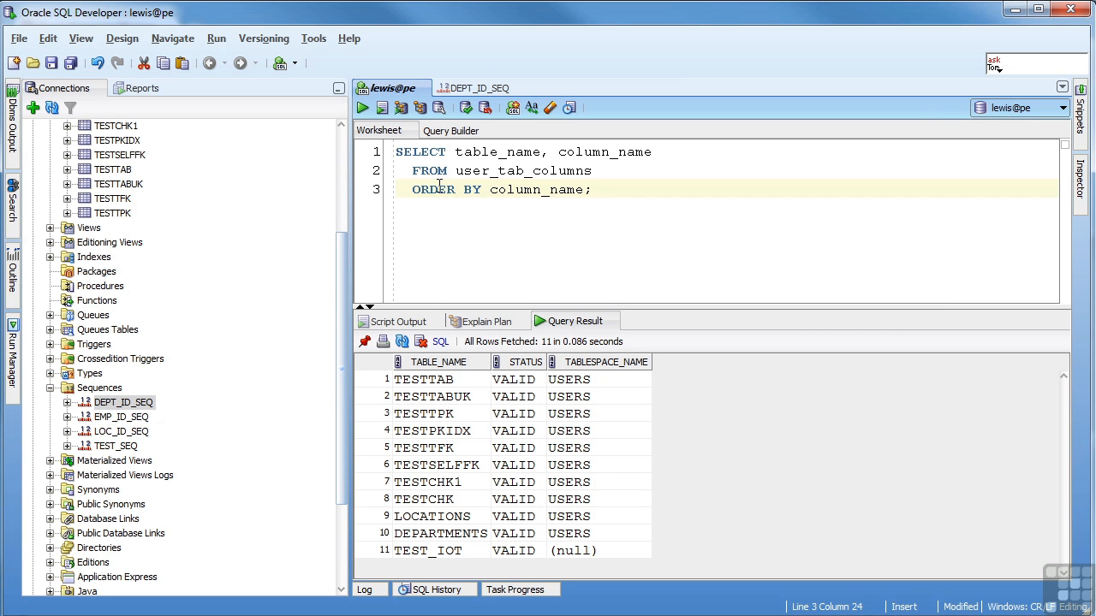
{"action": "double_click", "coordinate": [433, 189]}
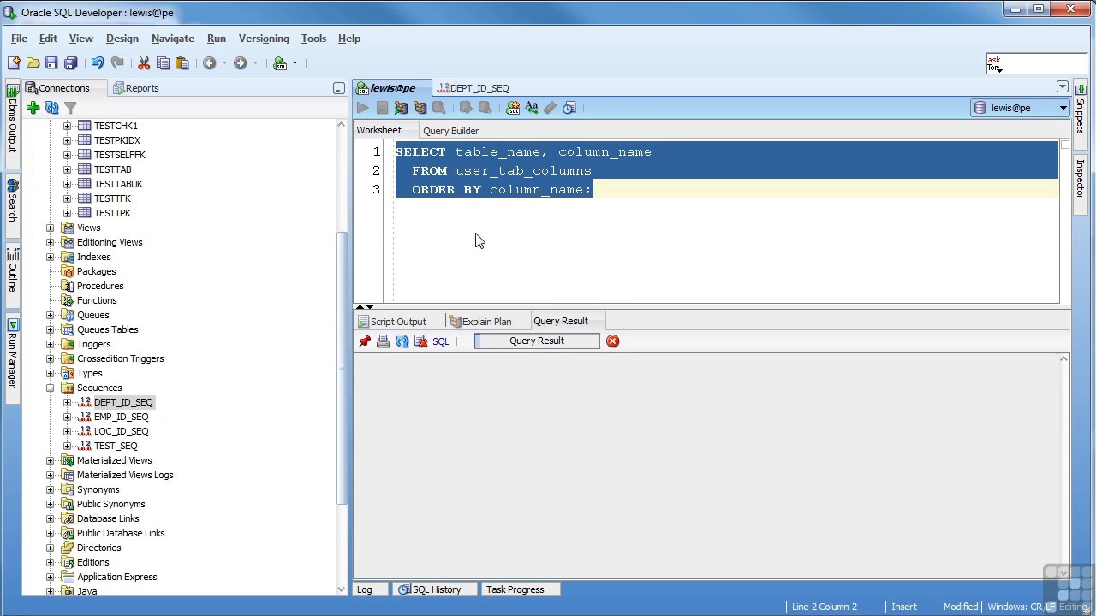
{"action": "left_click", "coordinate": [363, 107]}
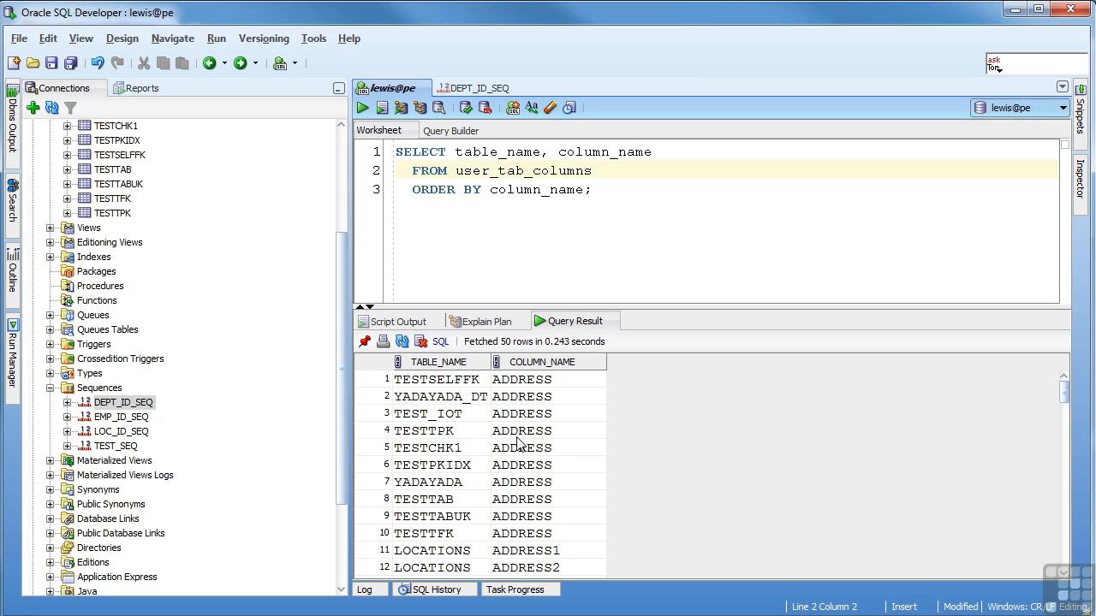
{"action": "scroll", "scroll_direction": "down", "scroll_amount": 3}
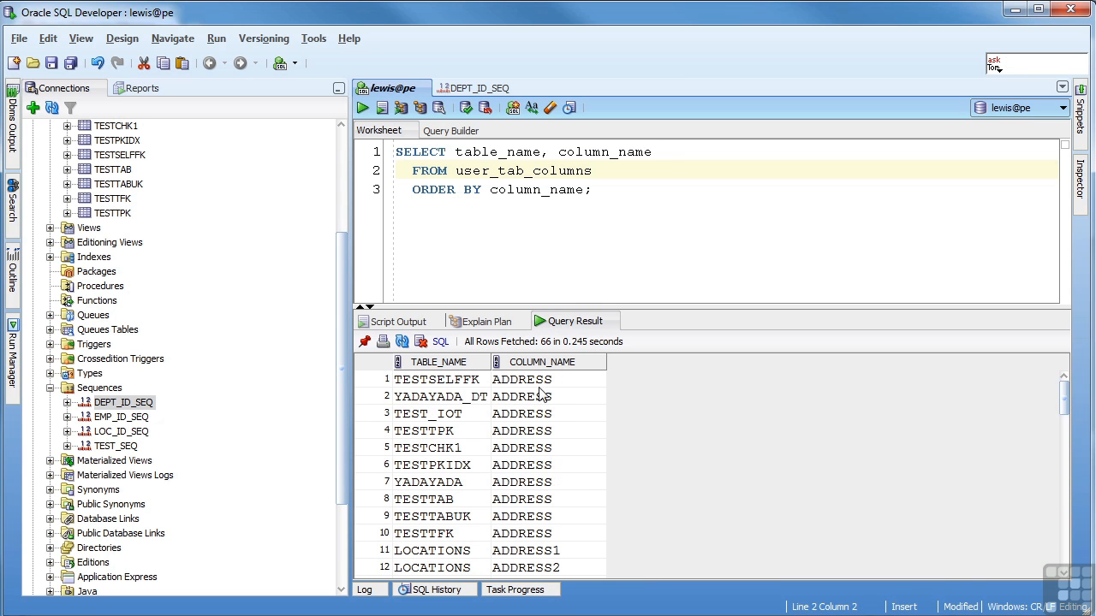
{"action": "type", "text": ", t"}
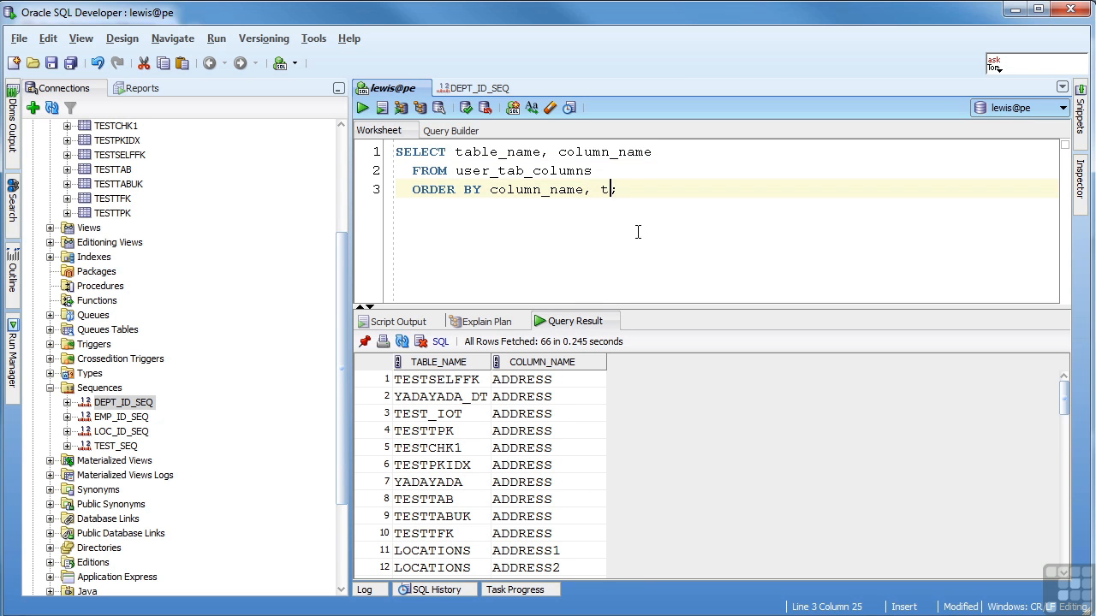
{"action": "type", "text": "able_name"}
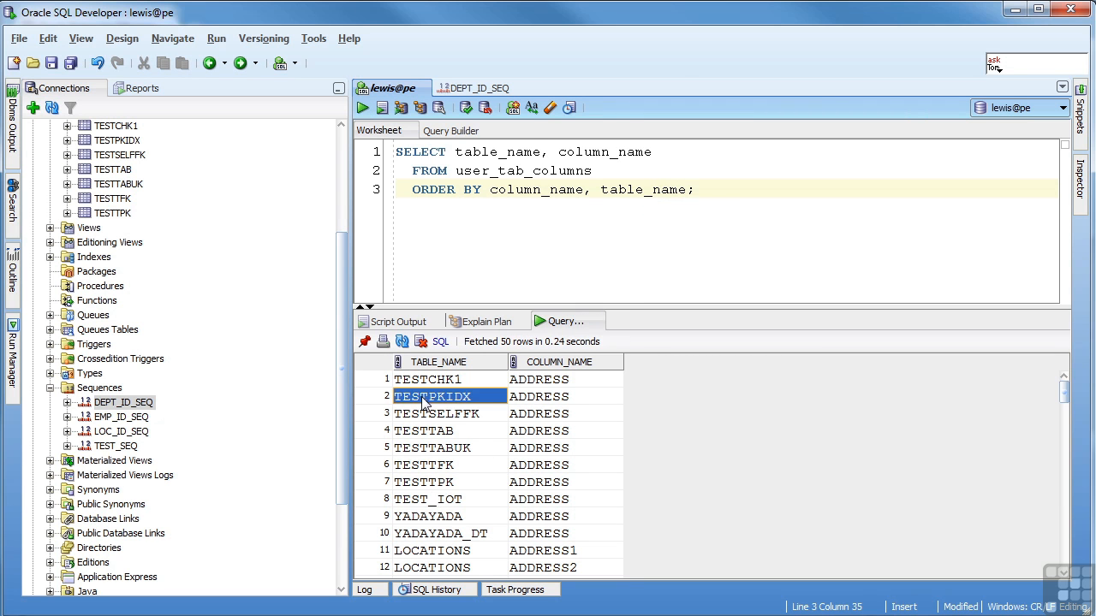
{"action": "mouse_move", "coordinate": [428, 510]}
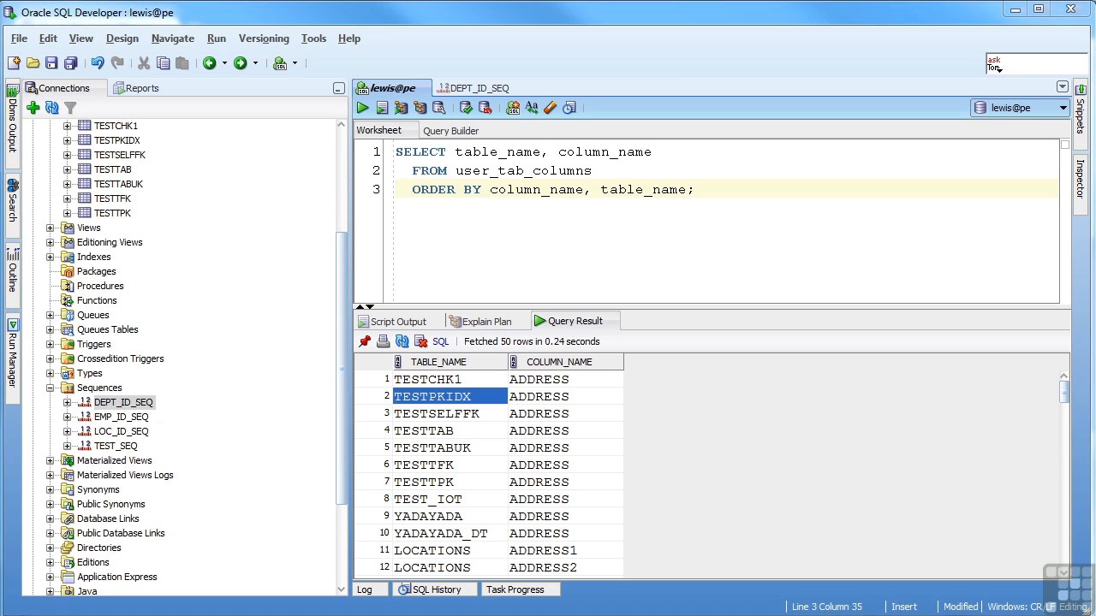
Sort the user_tab_columns query by column_name DESC, table_name ASC, fetching all 66 rows
{"action": "left_click", "coordinate": [502, 219]}
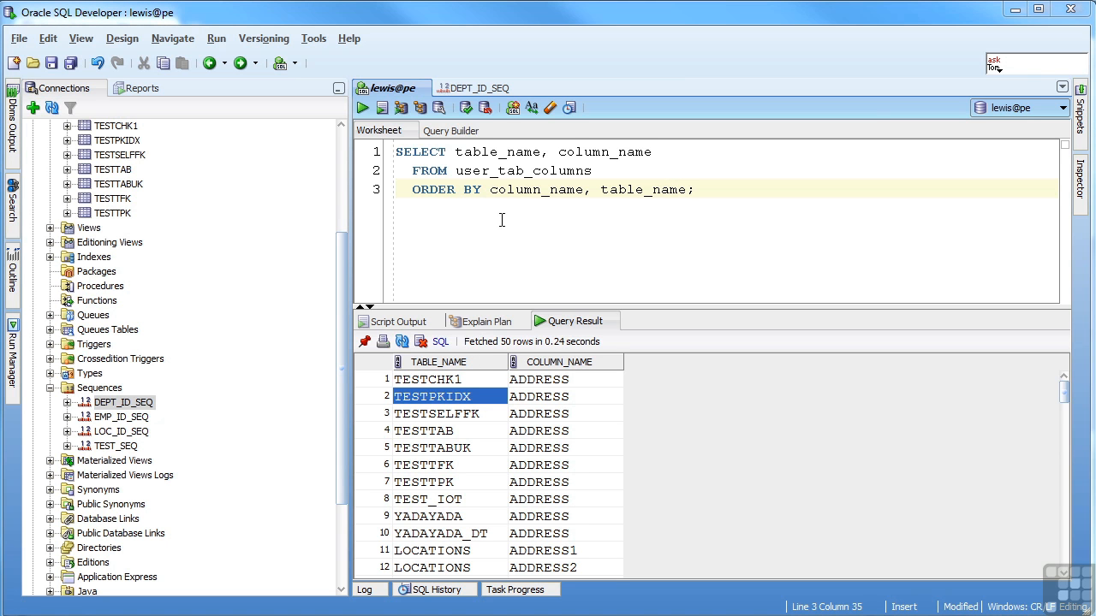
{"action": "mouse_move", "coordinate": [490, 237]}
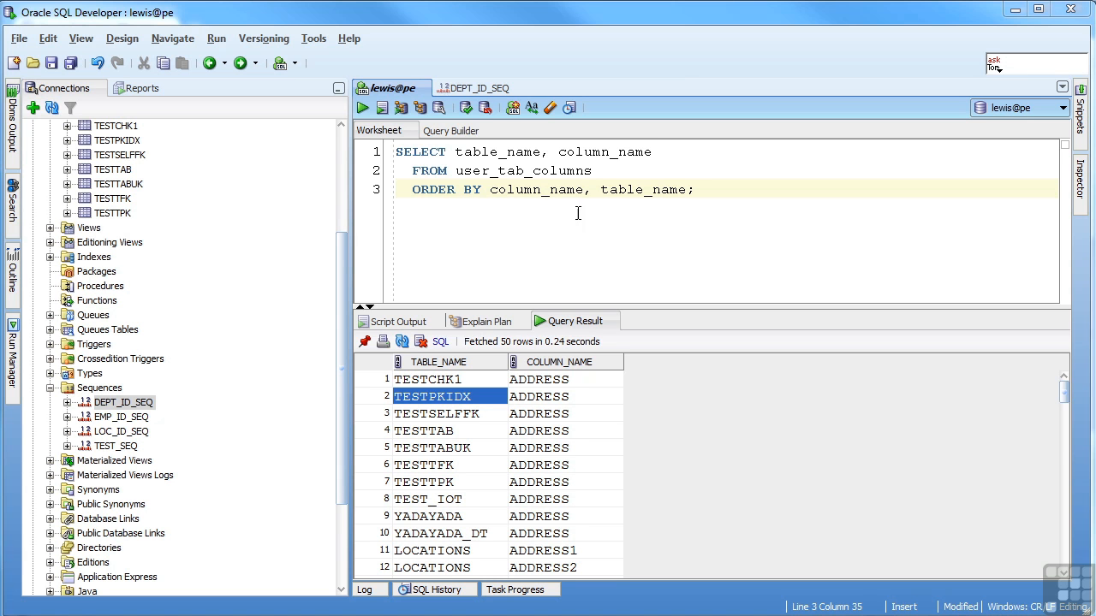
{"action": "mouse_move", "coordinate": [555, 392]}
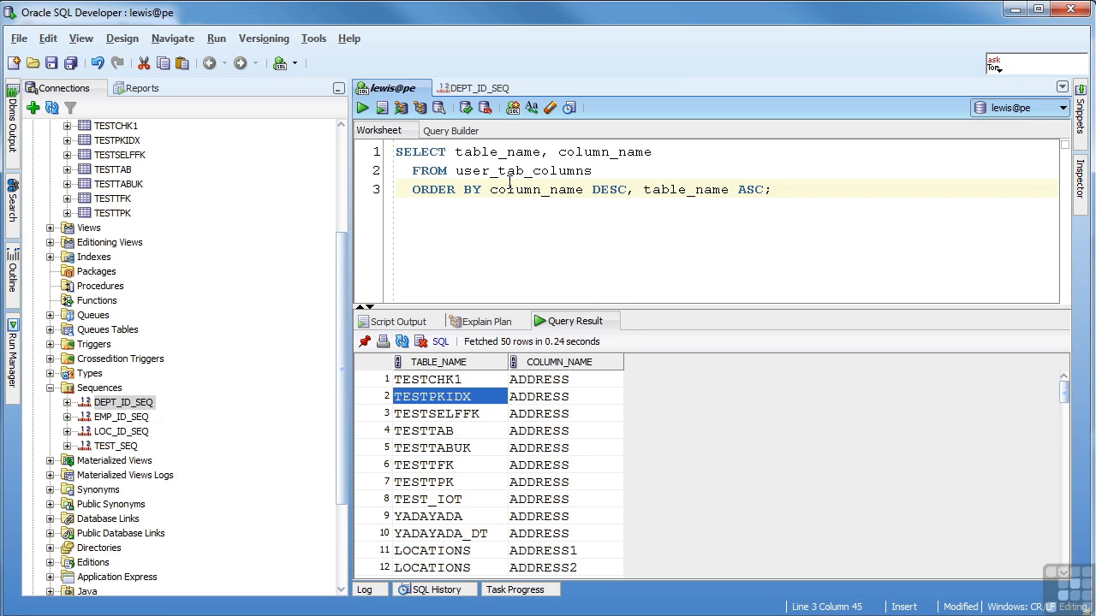
{"action": "mouse_move", "coordinate": [743, 197]}
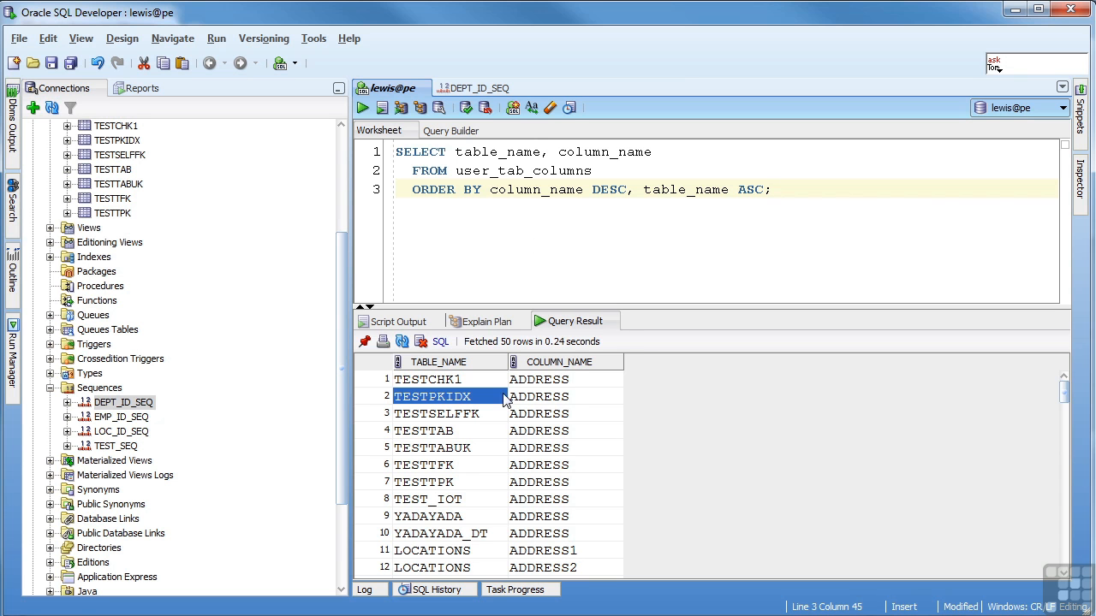
{"action": "left_click", "coordinate": [362, 107]}
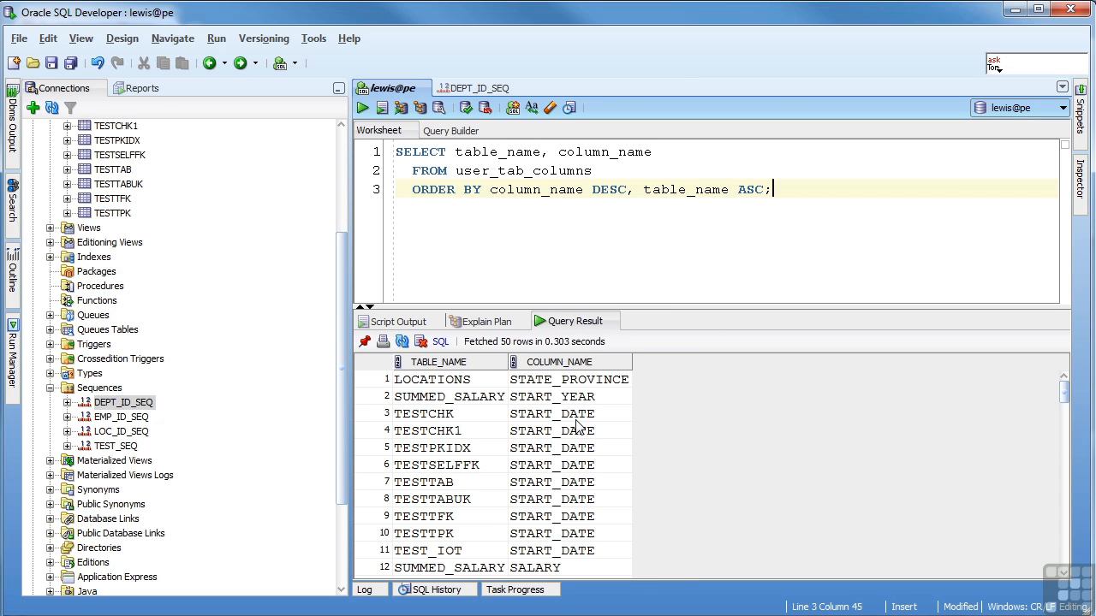
{"action": "scroll", "scroll_direction": "down", "scroll_amount": 3}
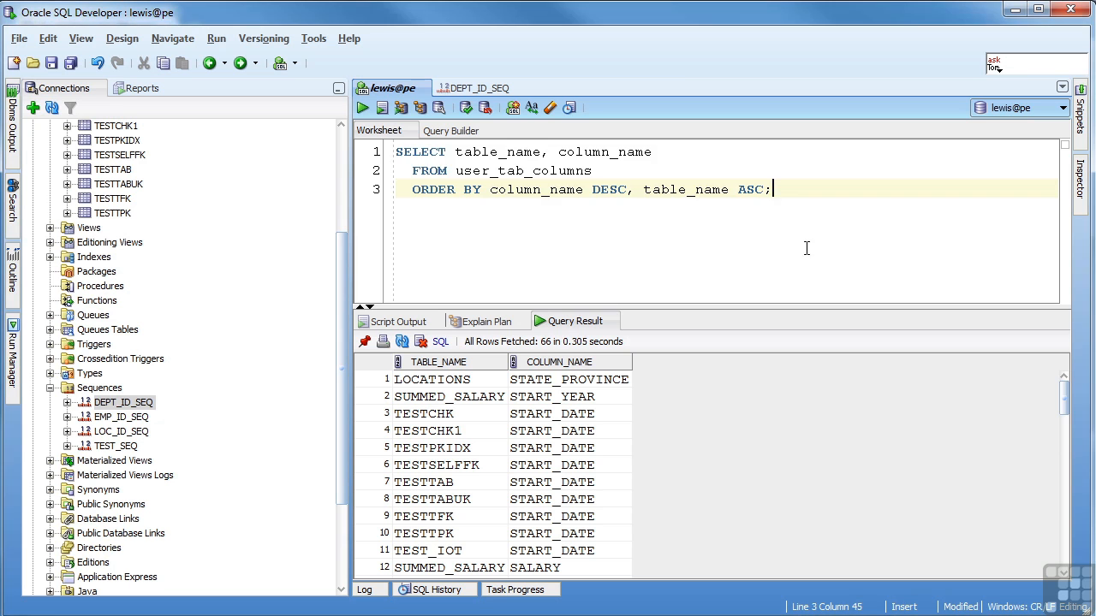
Filter with WHERE table_name = 'EMPLOYEES' (7 columns), then rerun without DESC
{"action": "type", "text": "WHERE table_name = 'EMPLOYEES'"}
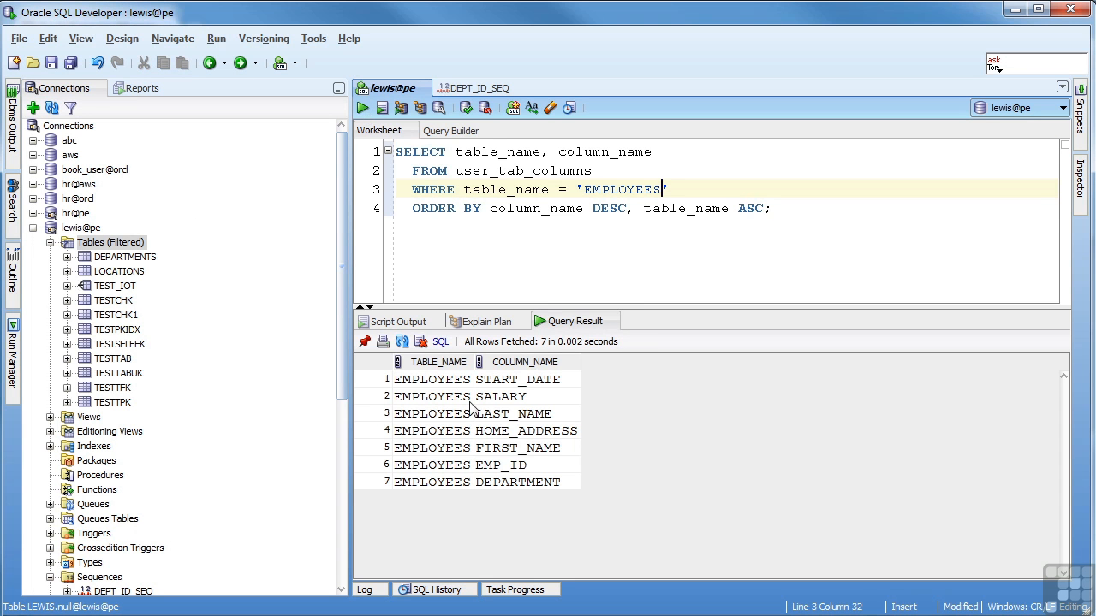
{"action": "mouse_move", "coordinate": [521, 491]}
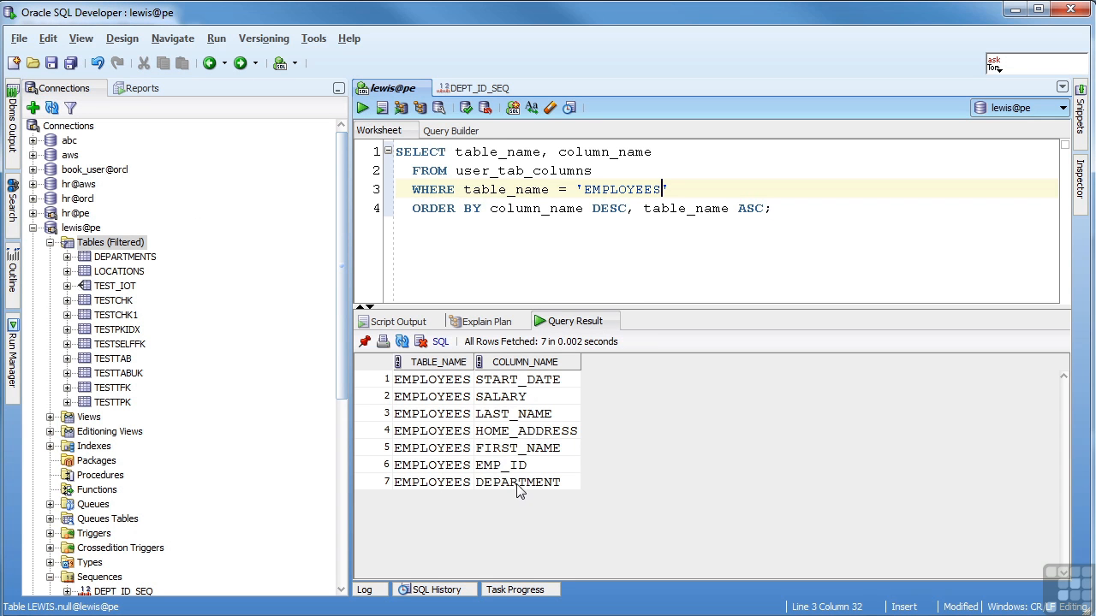
{"action": "mouse_move", "coordinate": [525, 388]}
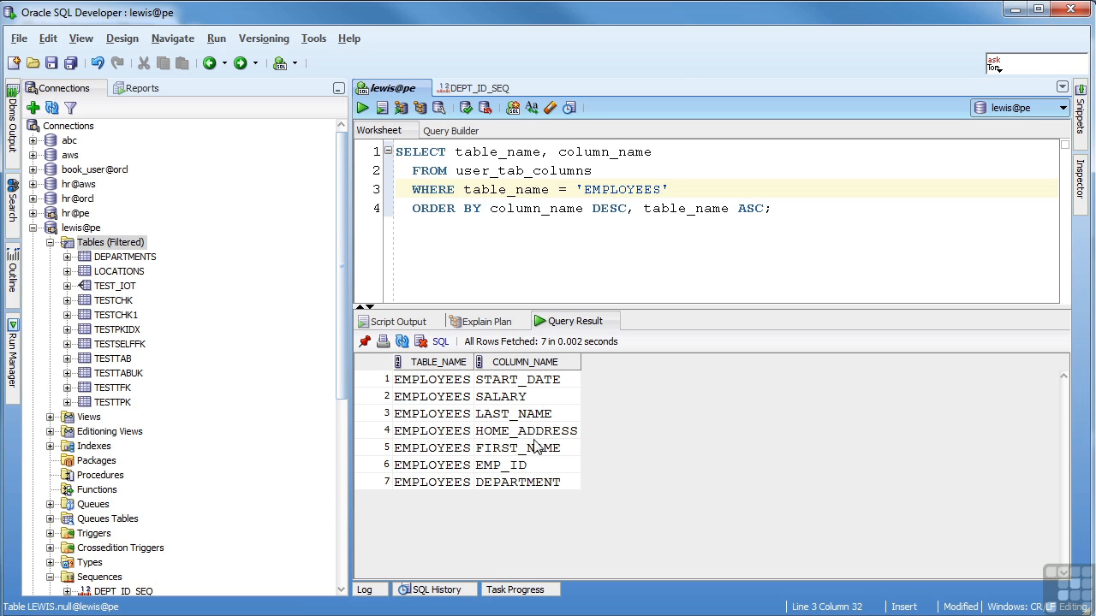
{"action": "left_click", "coordinate": [662, 189]}
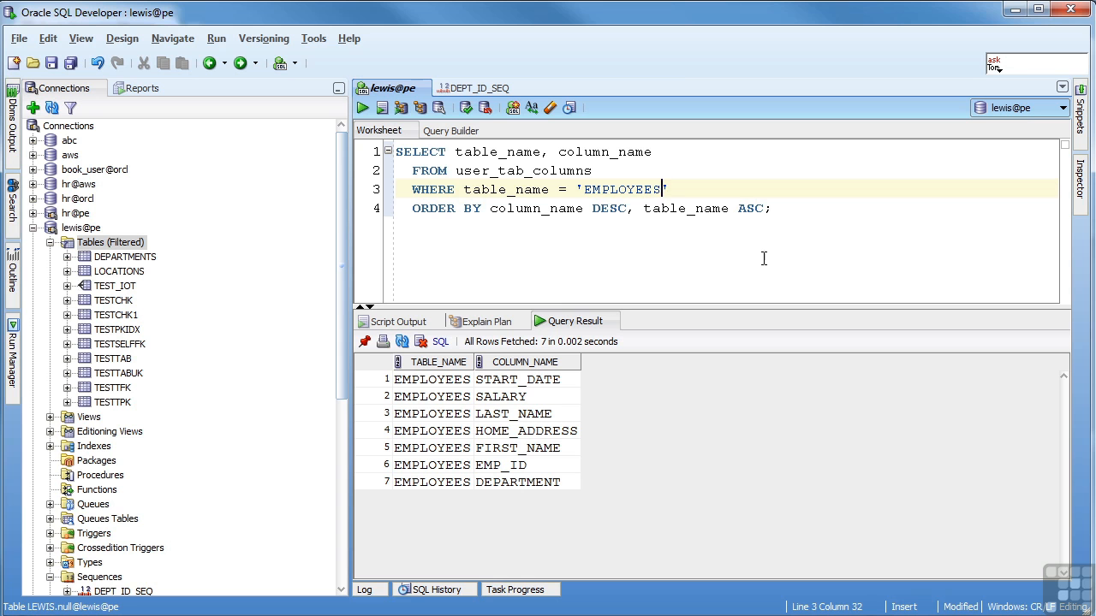
{"action": "left_click", "coordinate": [630, 208]}
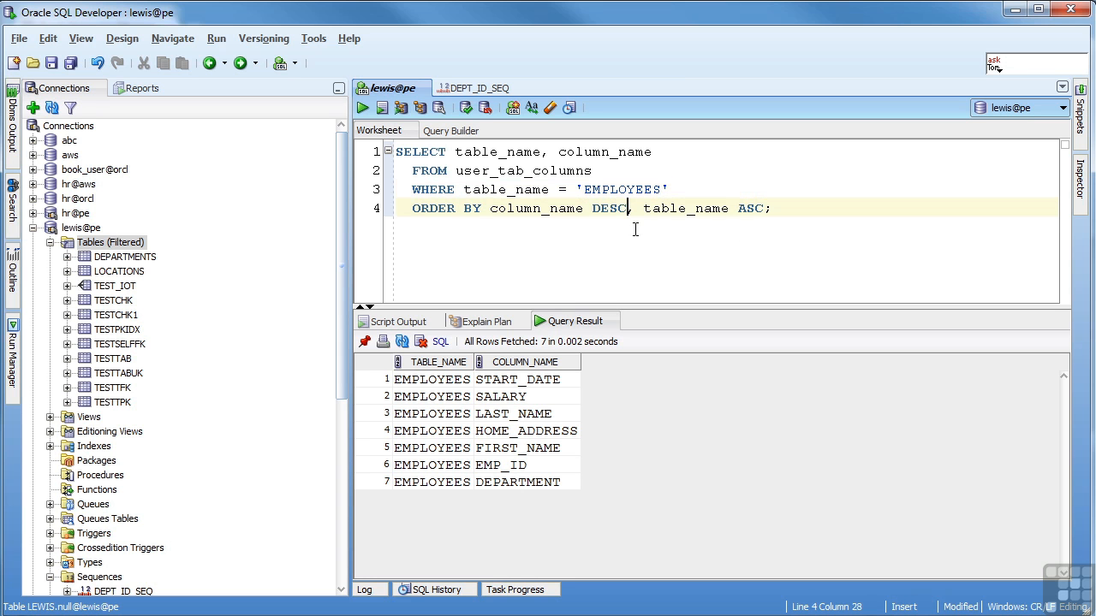
{"action": "left_click", "coordinate": [362, 107]}
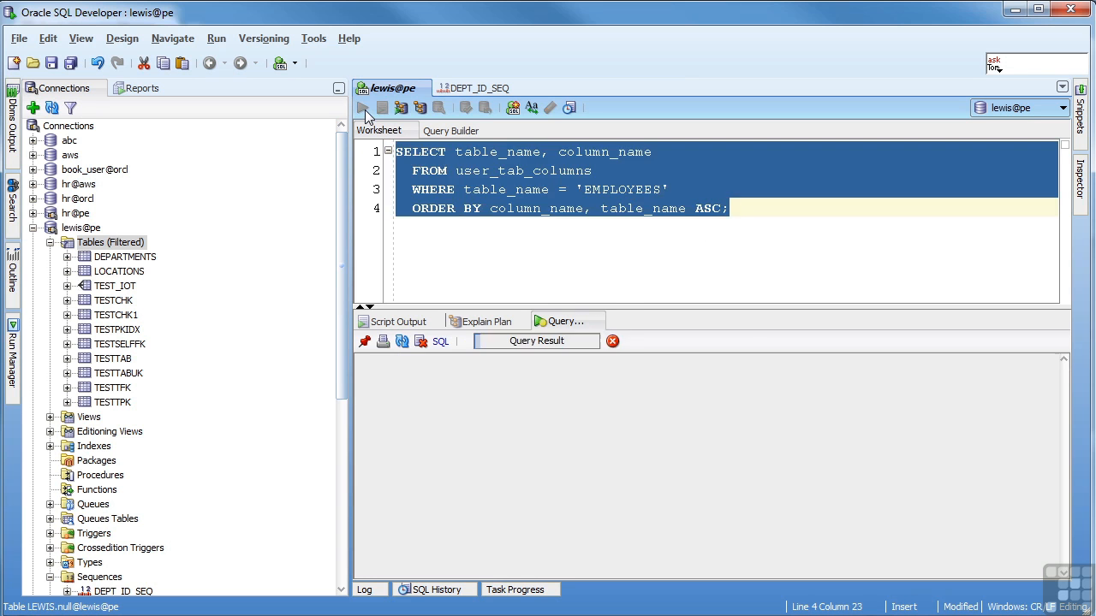
Filter with table_name IN ('EMPLOYEES', 'DEPARTMENTS') and DESC restored, fetching 10 rows
{"action": "left_click", "coordinate": [362, 107]}
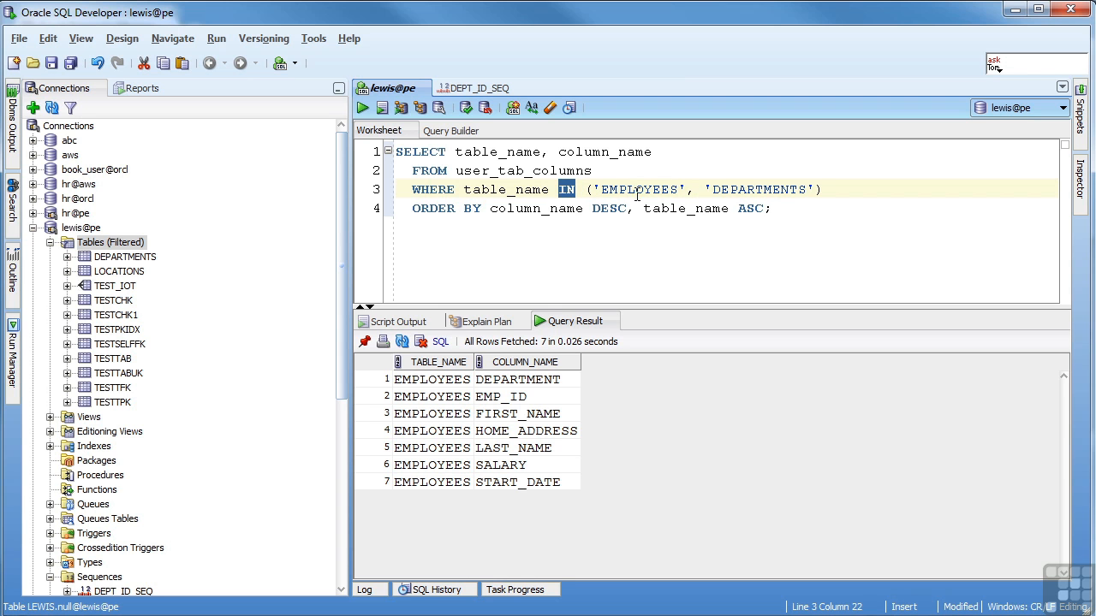
{"action": "left_click", "coordinate": [525, 189]}
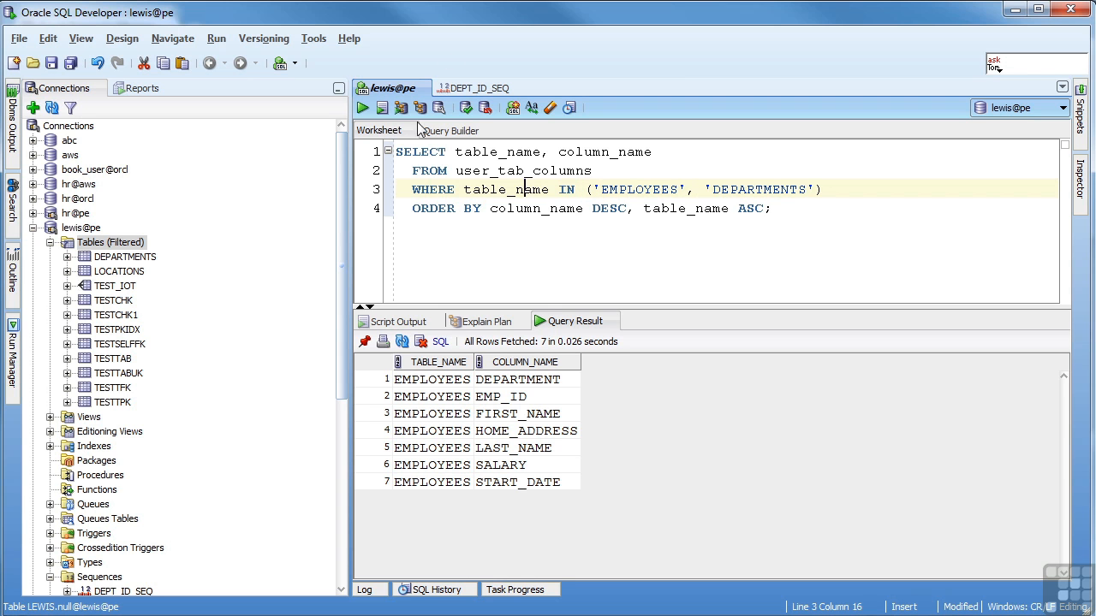
{"action": "left_click", "coordinate": [362, 107]}
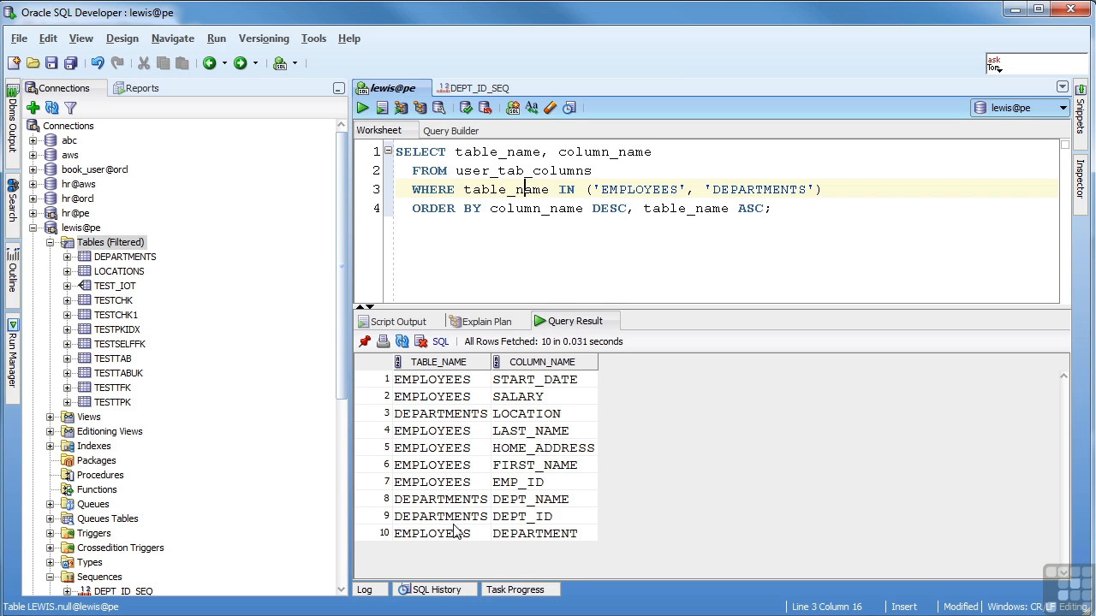
{"action": "mouse_move", "coordinate": [544, 539]}
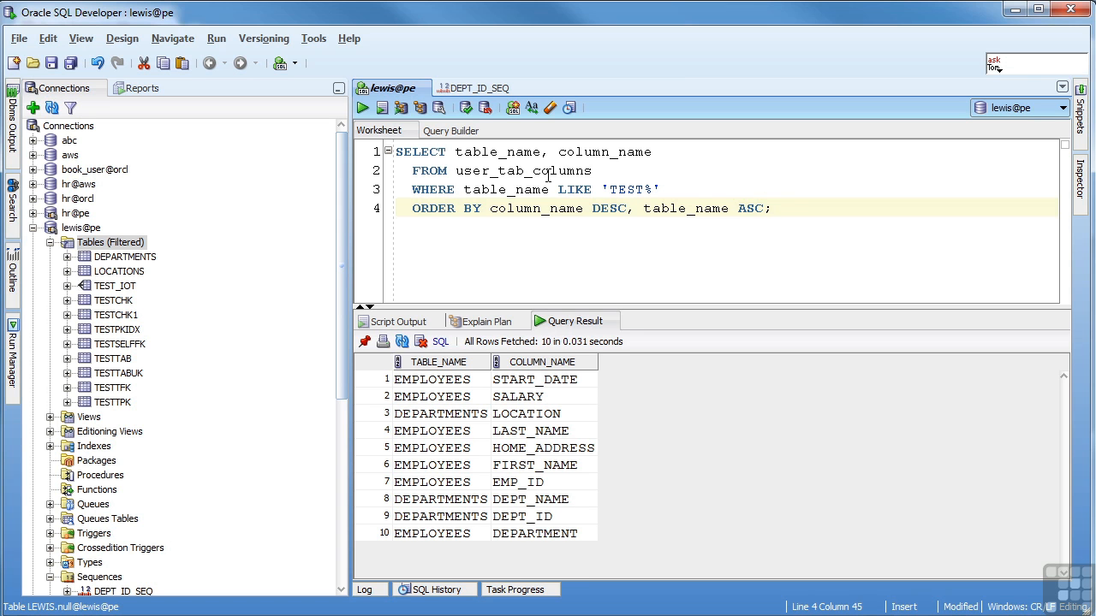
{"action": "mouse_move", "coordinate": [582, 193]}
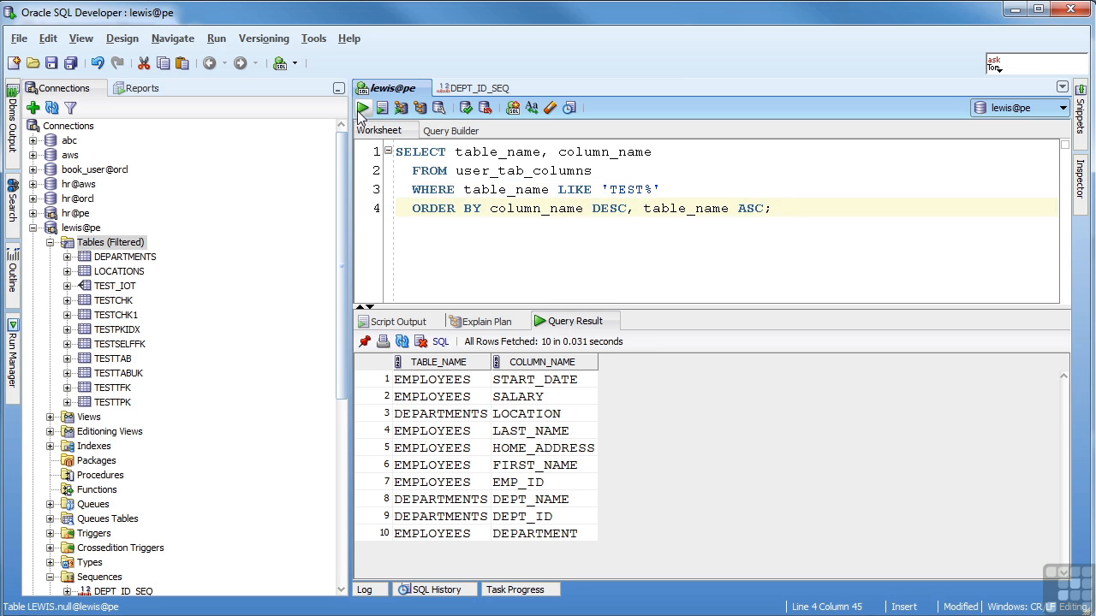
Filter with LIKE 'TEST%', then LIKE '%K', returning 27 rows from TESTCHK, TESTTPK and similar
{"action": "left_click", "coordinate": [363, 107]}
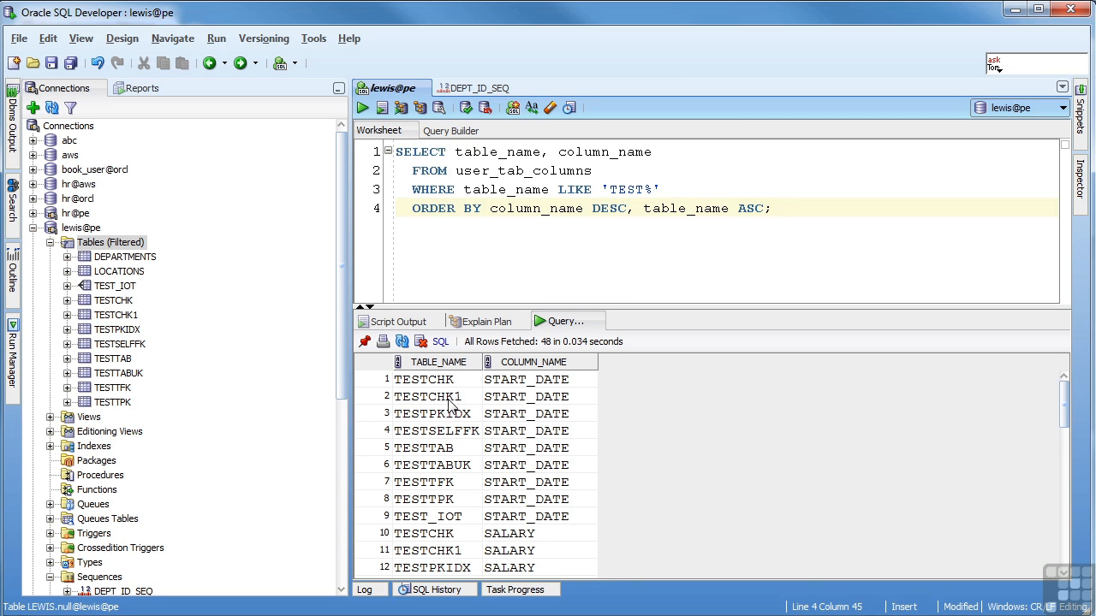
{"action": "scroll", "scroll_direction": "down", "scroll_amount": 3}
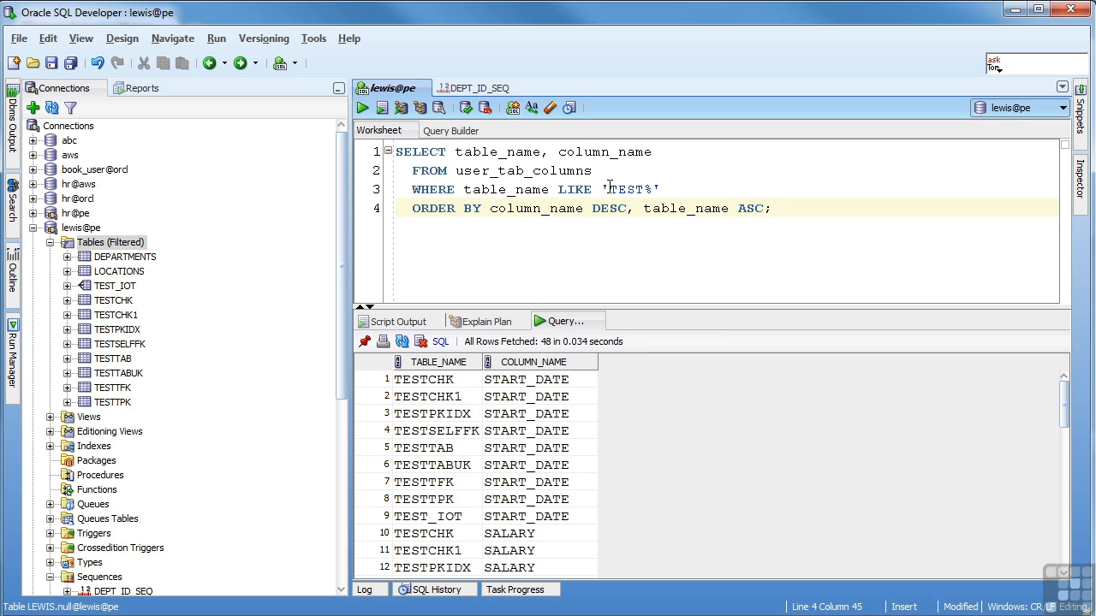
{"action": "key", "text": "BackSpace"}
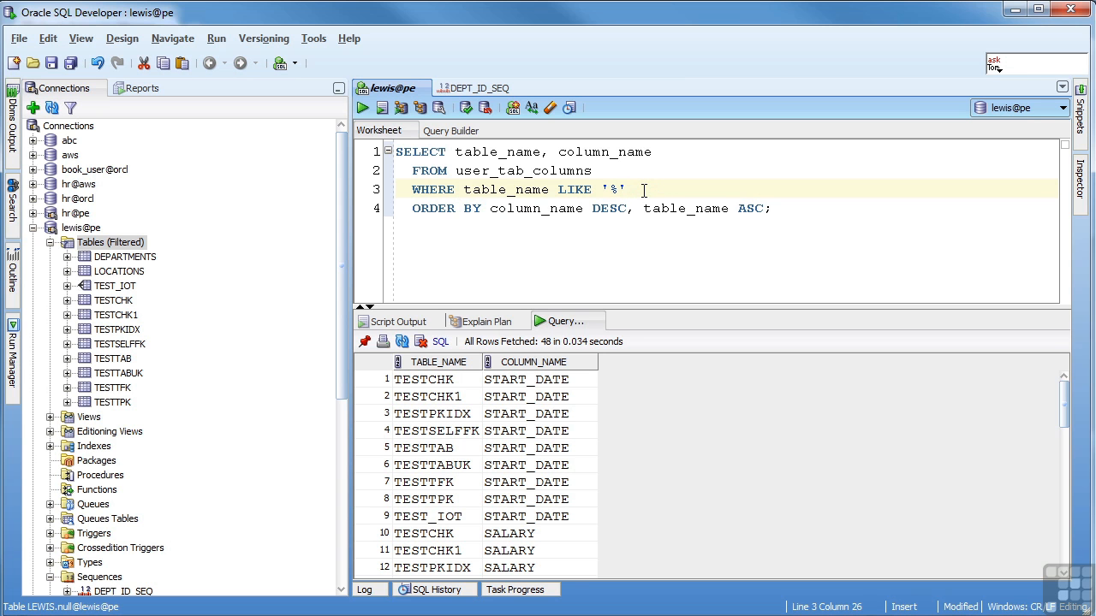
{"action": "type", "text": "K"}
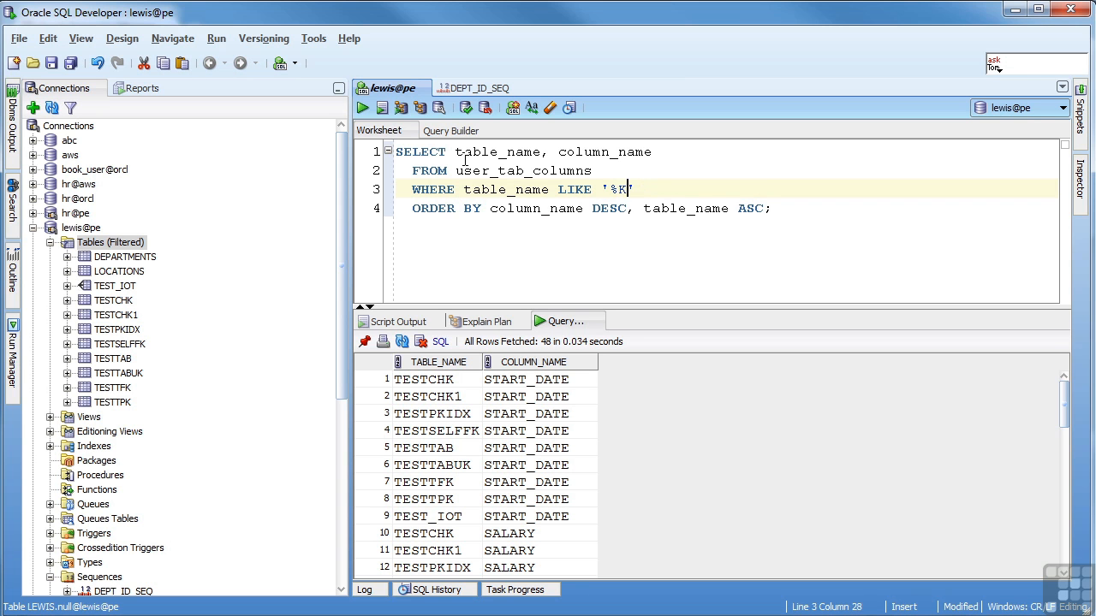
{"action": "left_click", "coordinate": [362, 107]}
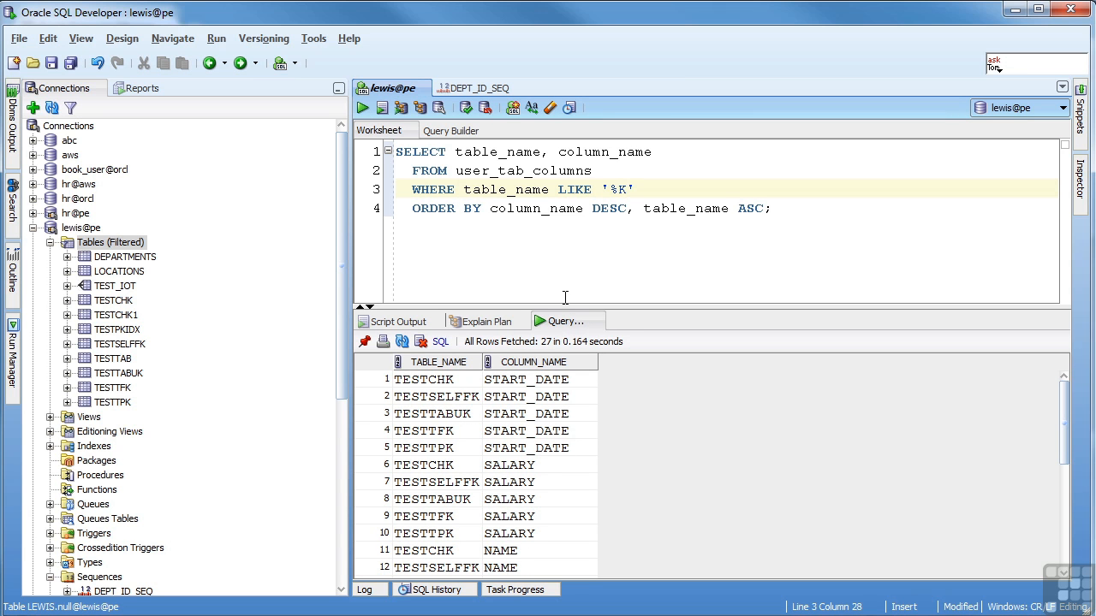
{"action": "mouse_move", "coordinate": [457, 518]}
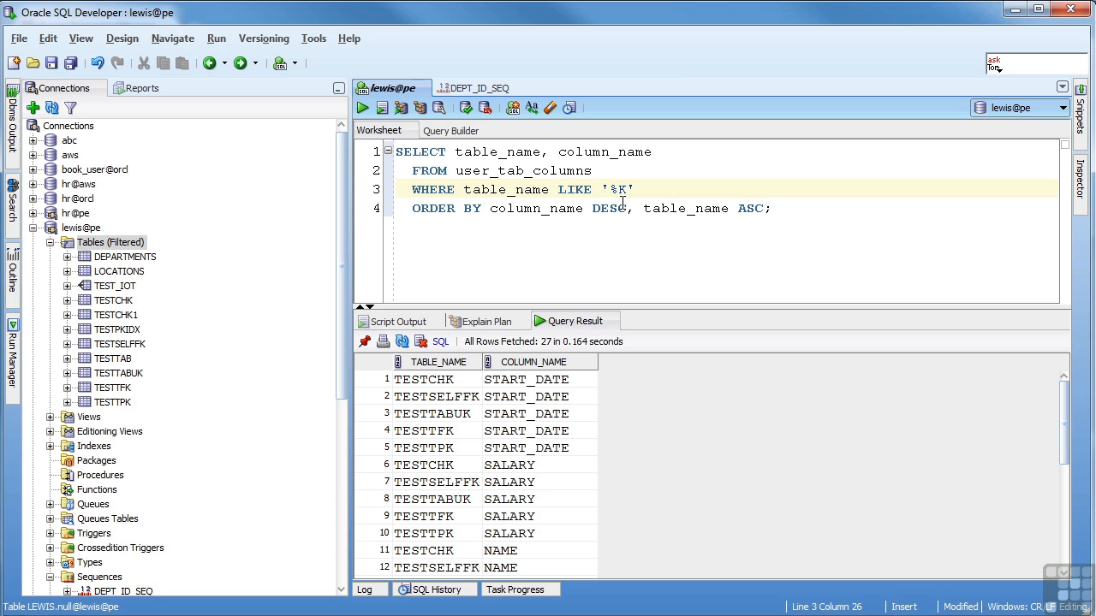
Filter with LIKE '%B%K', then 'TEST__K', fetching 15 rows from TESTCHK, TESTTFK and TESTTPK
{"action": "left_click", "coordinate": [362, 107]}
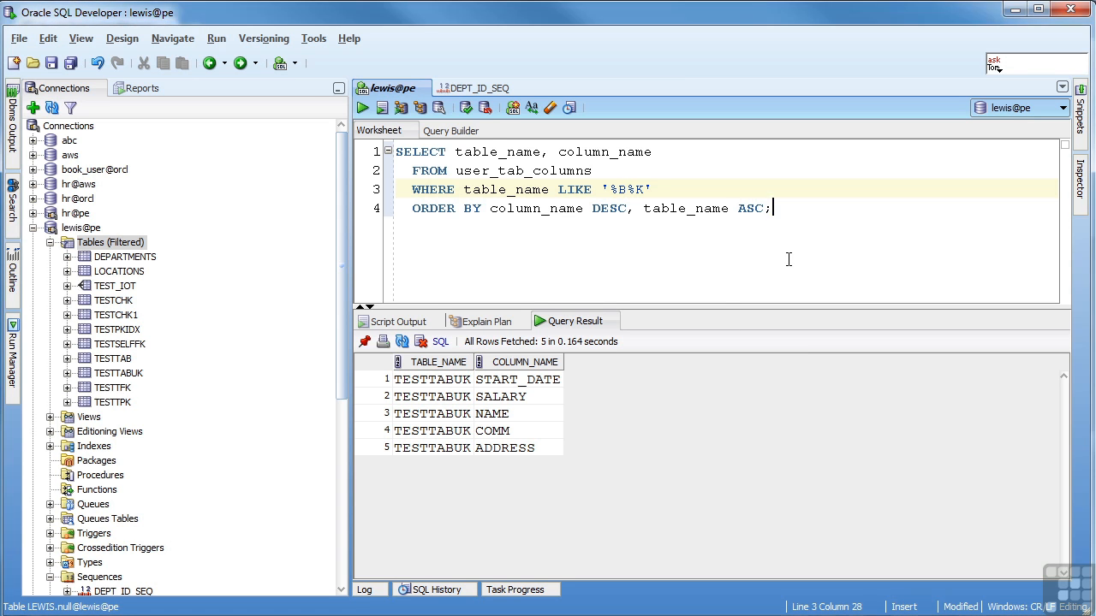
{"action": "type", "text": "TEST__"}
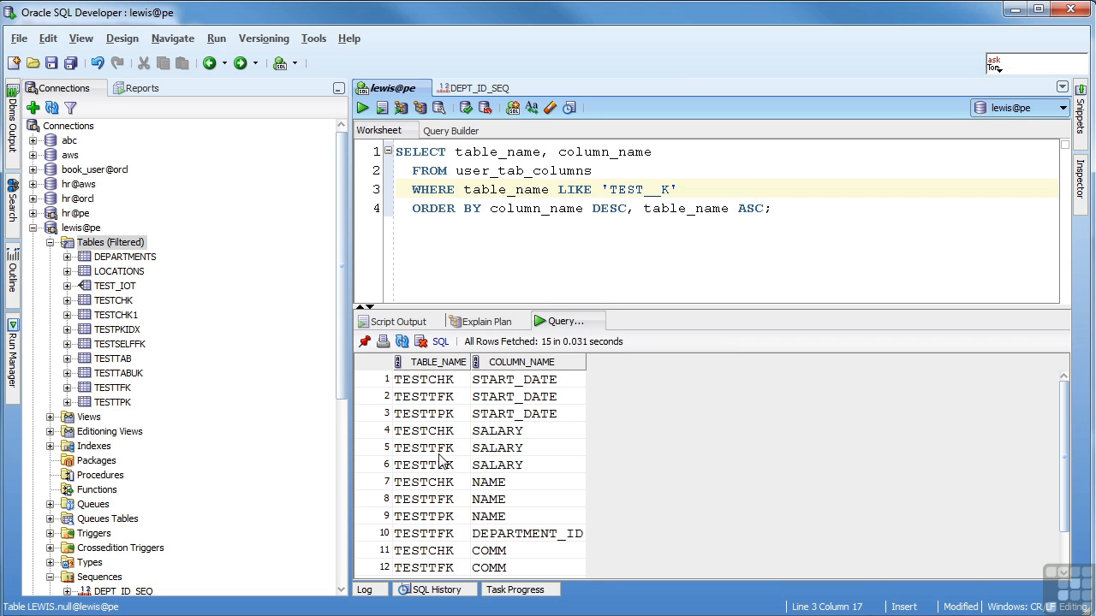
{"action": "mouse_move", "coordinate": [452, 505]}
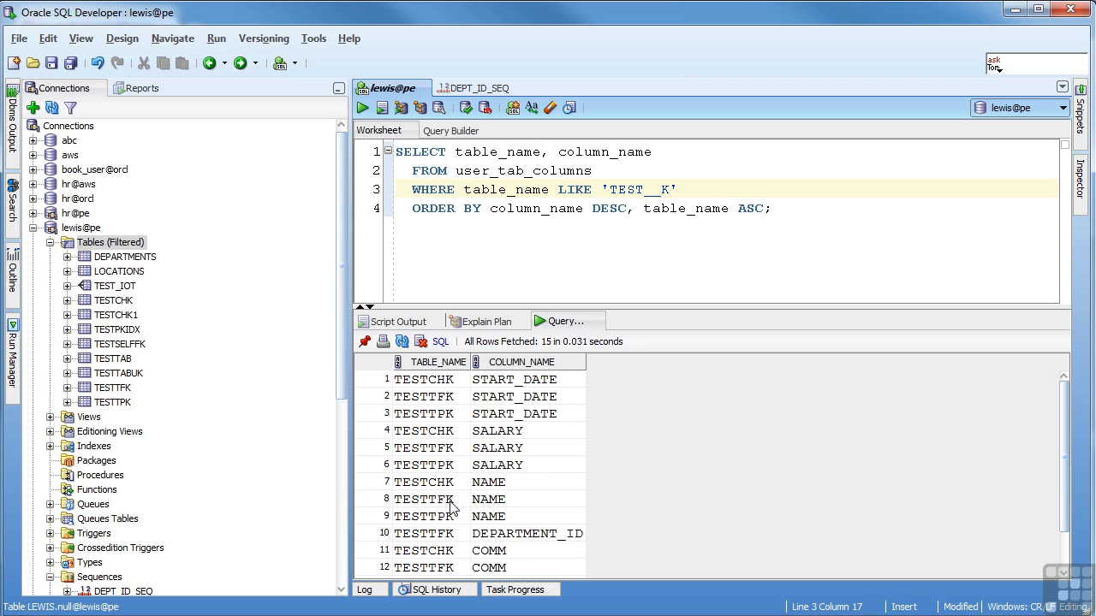